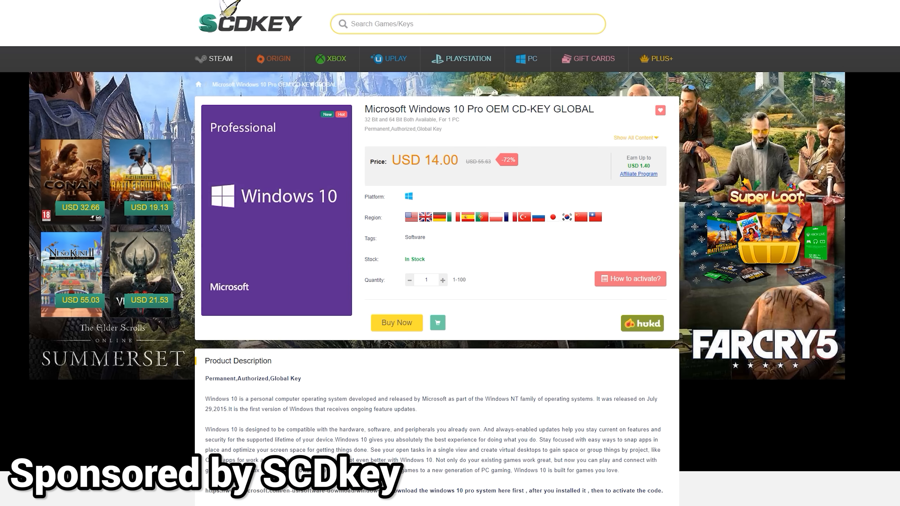
mouse_move(361, 123)
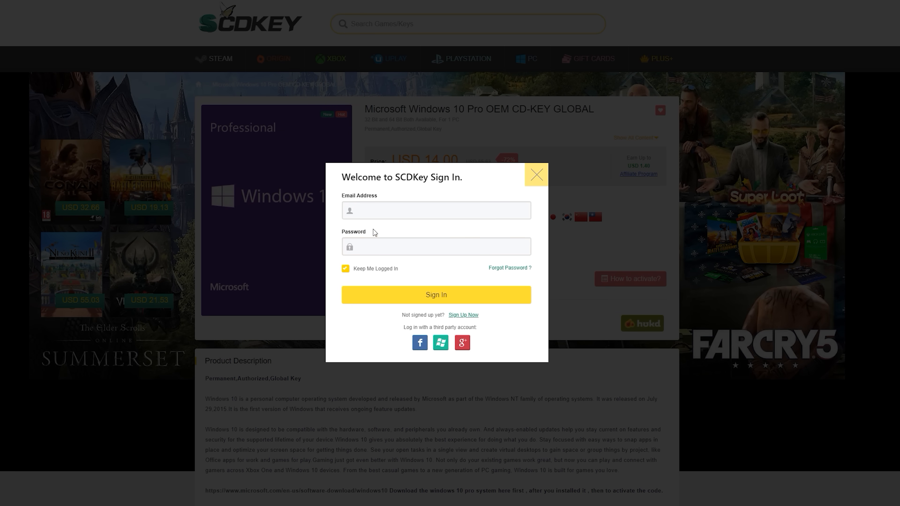
Sign in to SCDKey via Facebook, approving 'Continue as…' to share the profile with the store
left_click(419, 342)
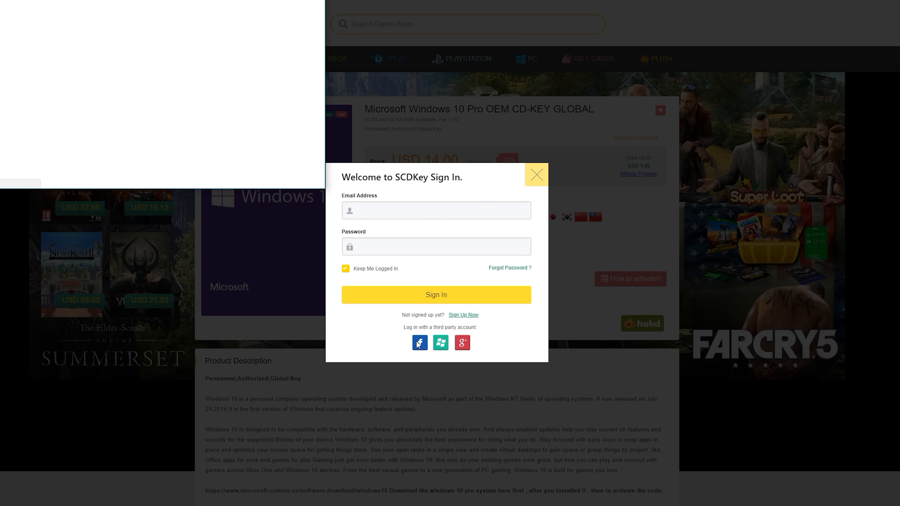
left_click(419, 343)
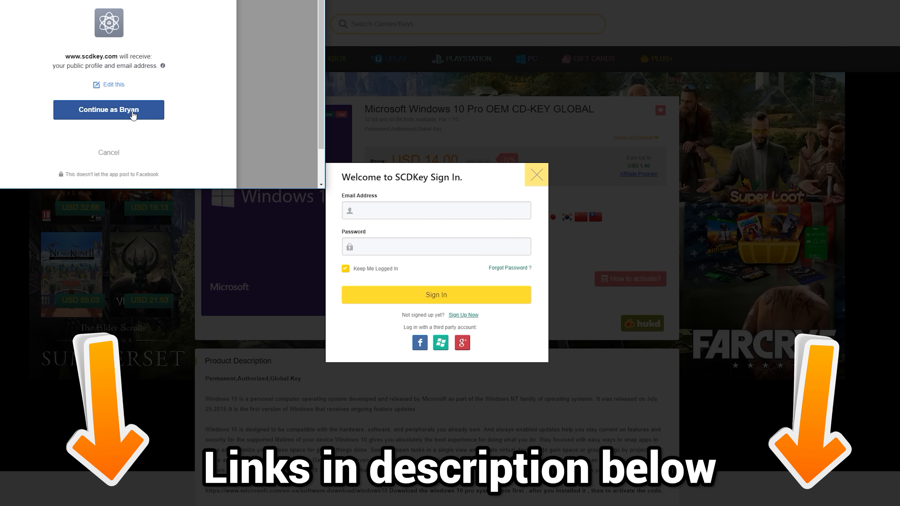
left_click(108, 110)
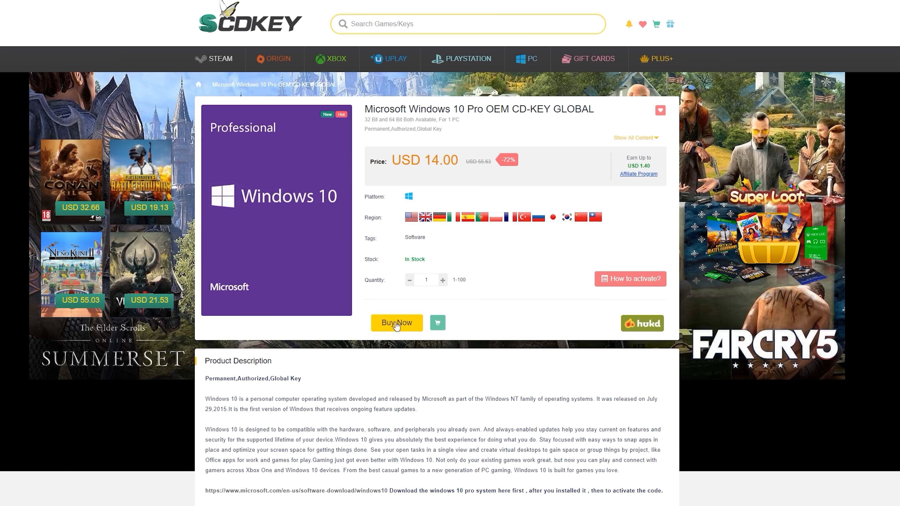
Buy the Windows 10 Pro key with promo code TYCSK applied for the discount
left_click(395, 322)
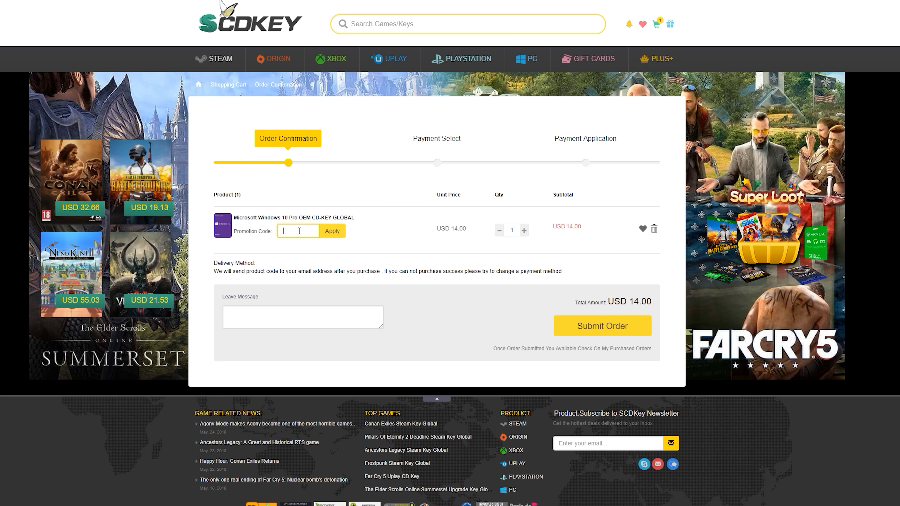
type("TYCSK")
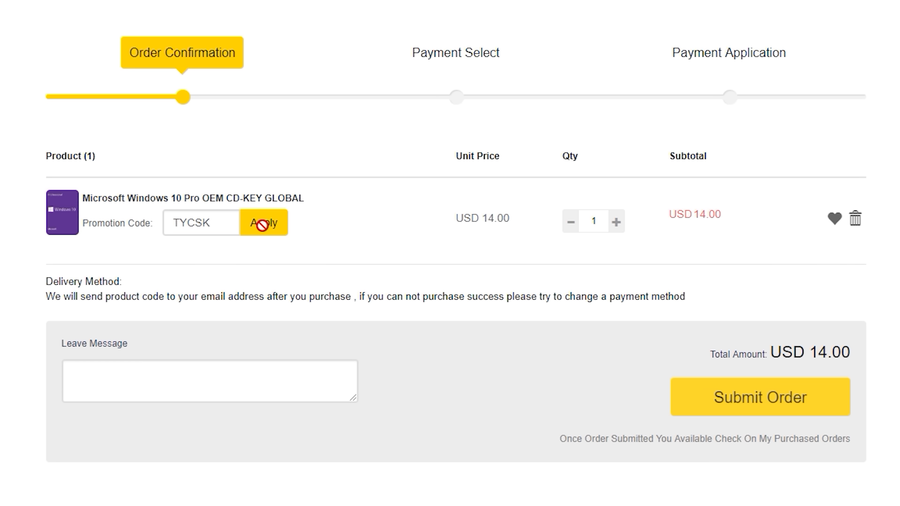
left_click(263, 222)
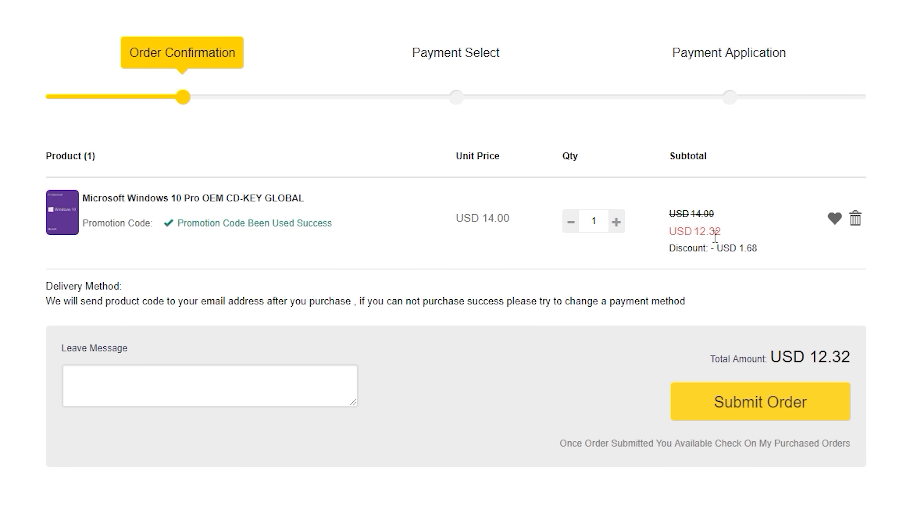
Submit the order and pay for it via PayPal, reaching the completed order status
left_click(759, 402)
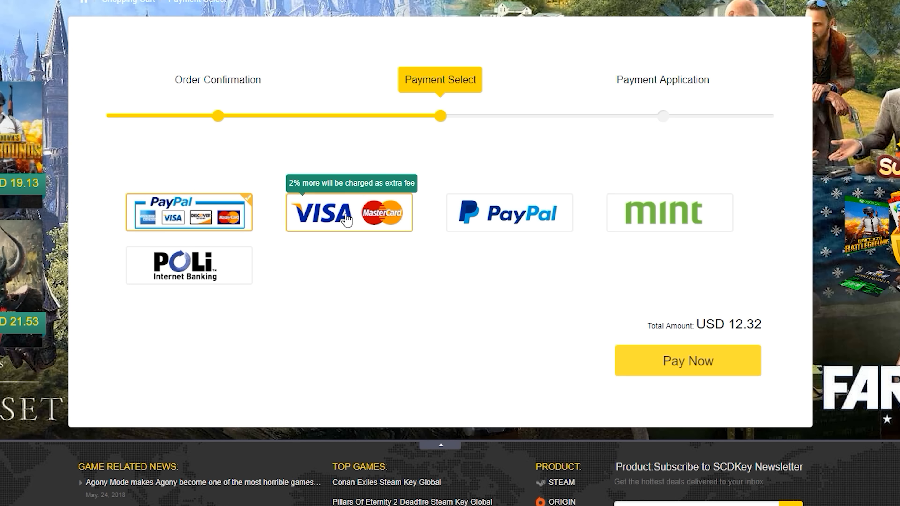
left_click(509, 213)
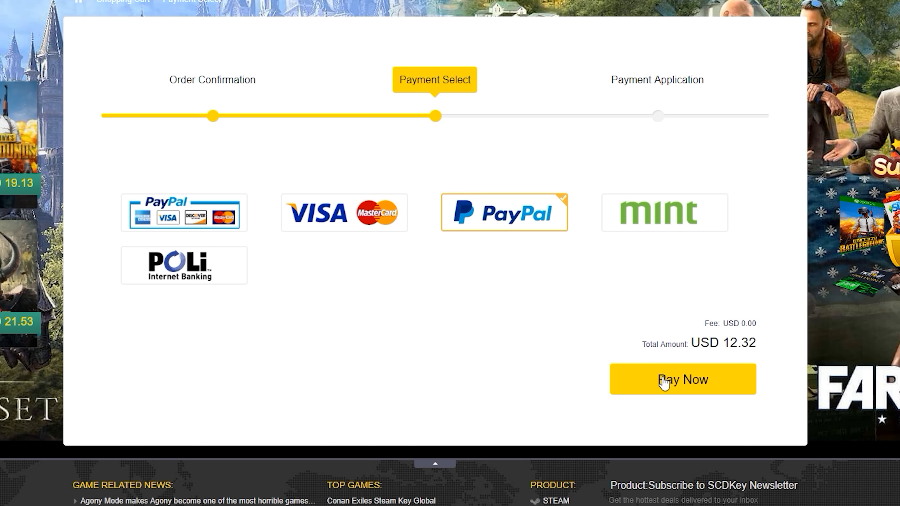
left_click(682, 379)
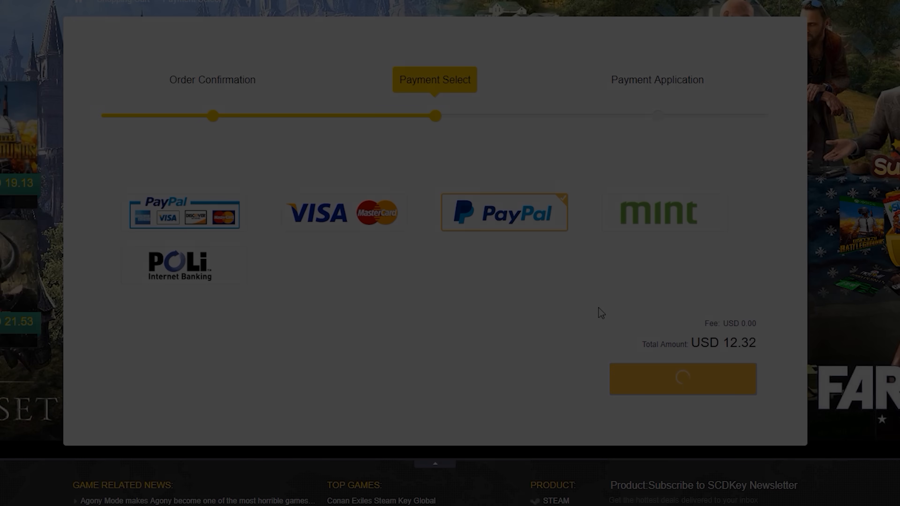
left_click(682, 379)
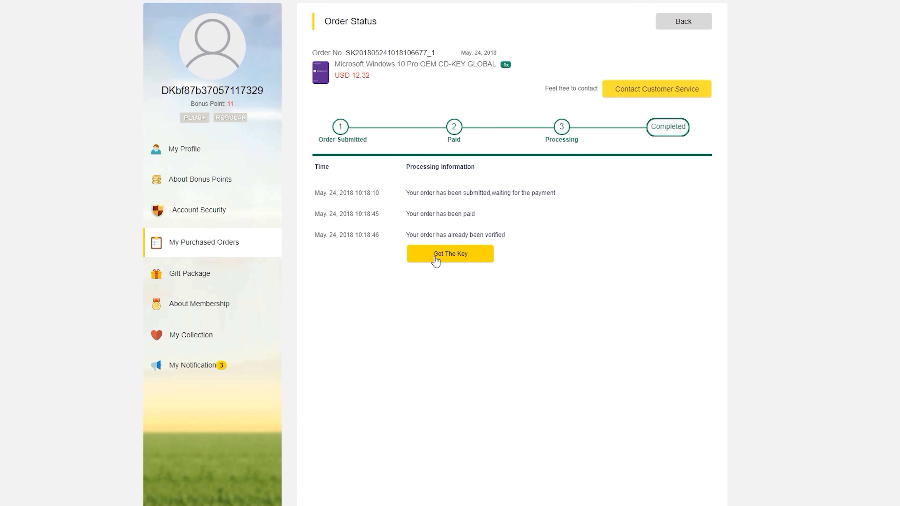
Reveal the purchased Windows 10 Pro product key from the Order Status page
left_click(449, 254)
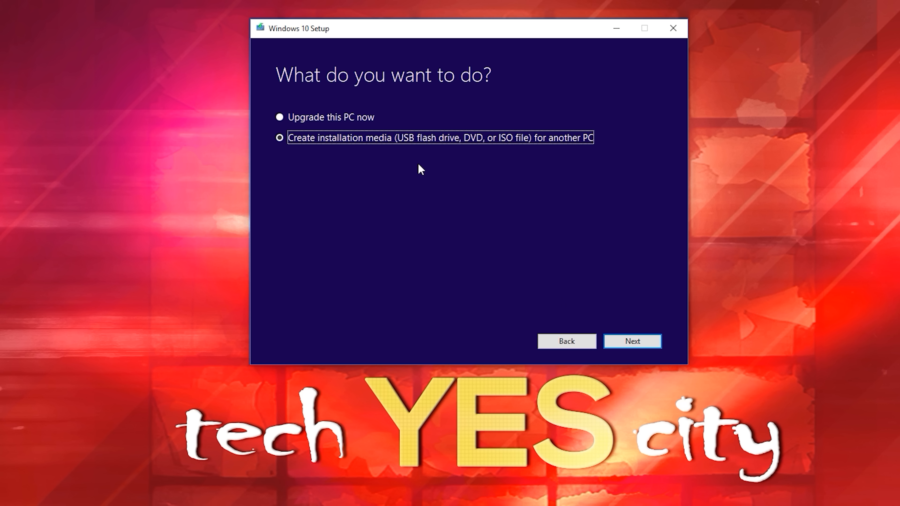
Create Windows 10 installation media on the F: (BOOTDRIVE) USB flash drive for another PC
left_click(631, 341)
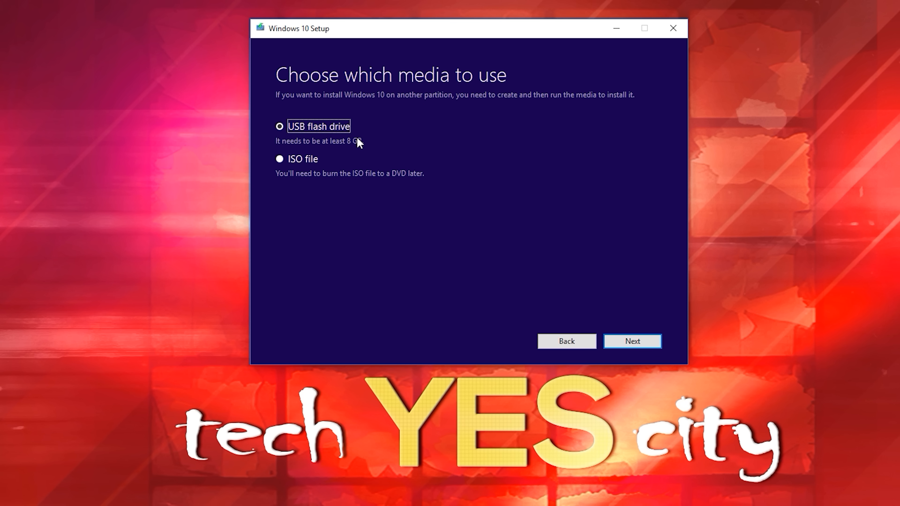
left_click(631, 340)
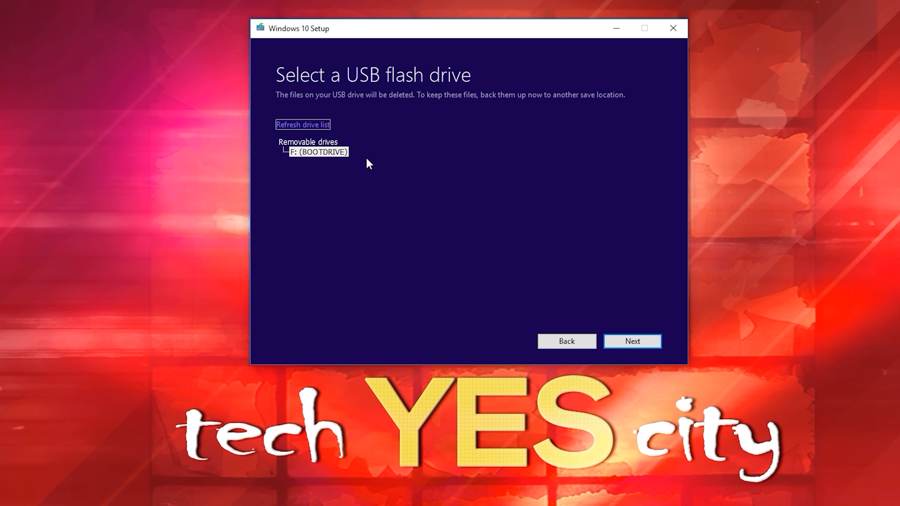
left_click(631, 341)
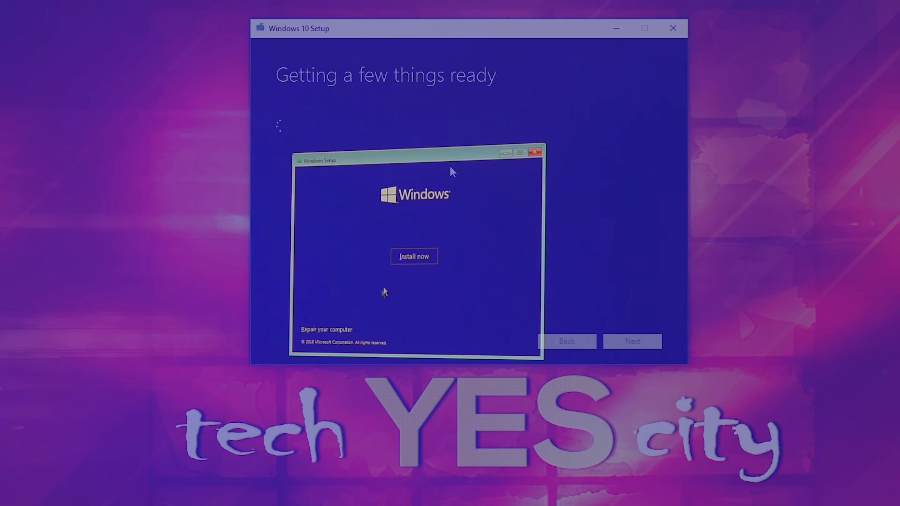
left_click(414, 256)
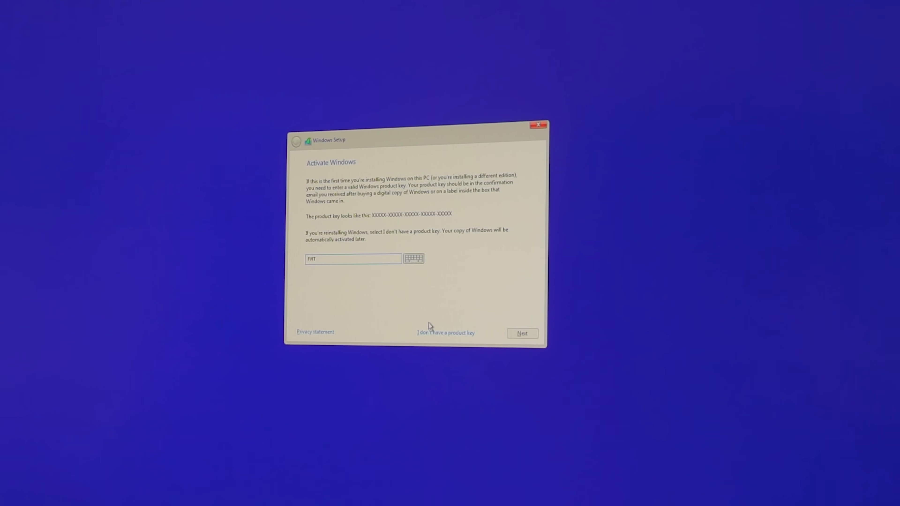
Activate Windows with the purchased product key and continue to the Microsoft account sign-in
left_click(521, 333)
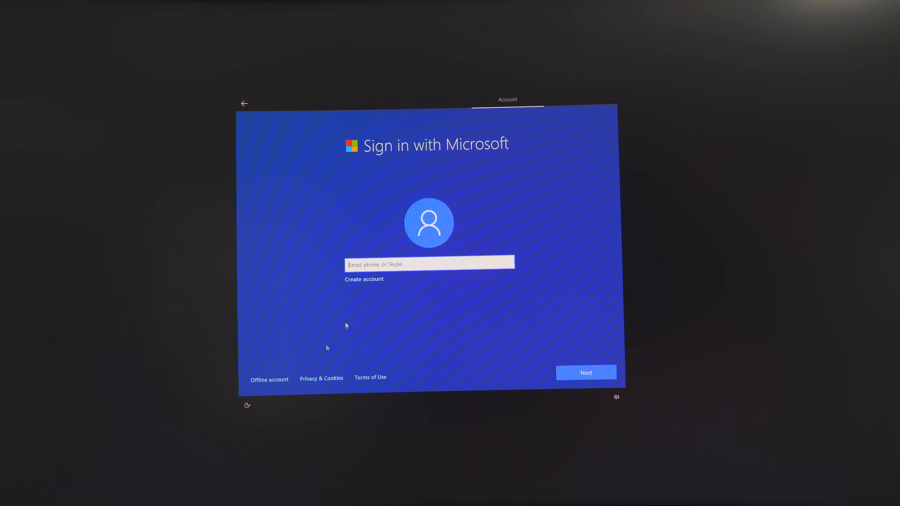
left_click(585, 373)
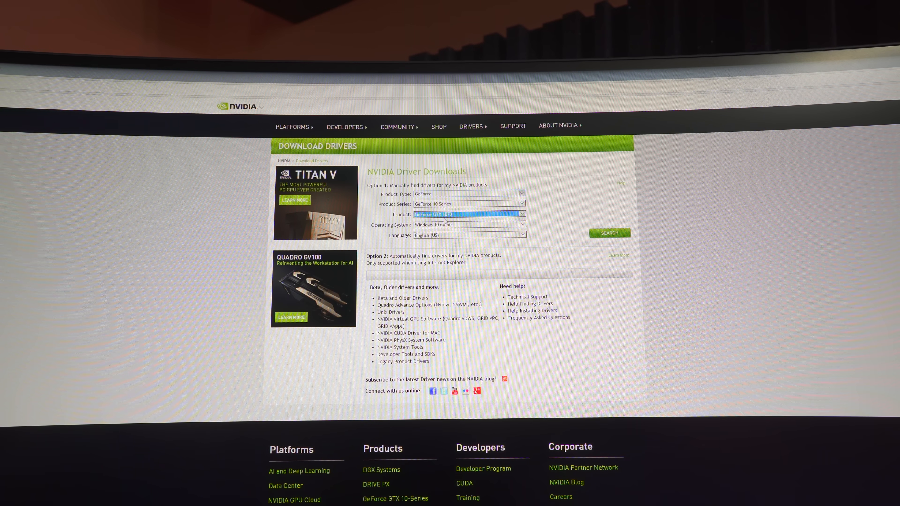
Find the GeForce Game Ready driver 397.64 for GTX 1060 on Windows 10 64-bit and download it
left_click(468, 214)
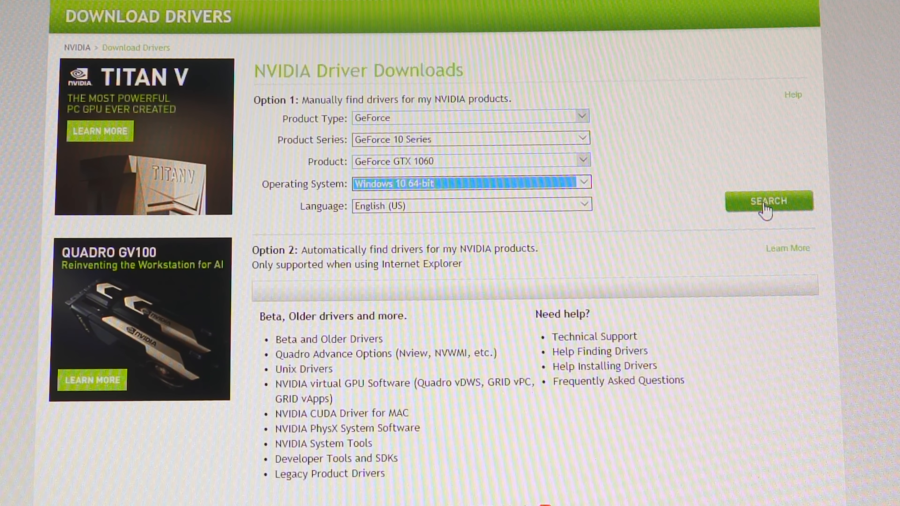
left_click(767, 202)
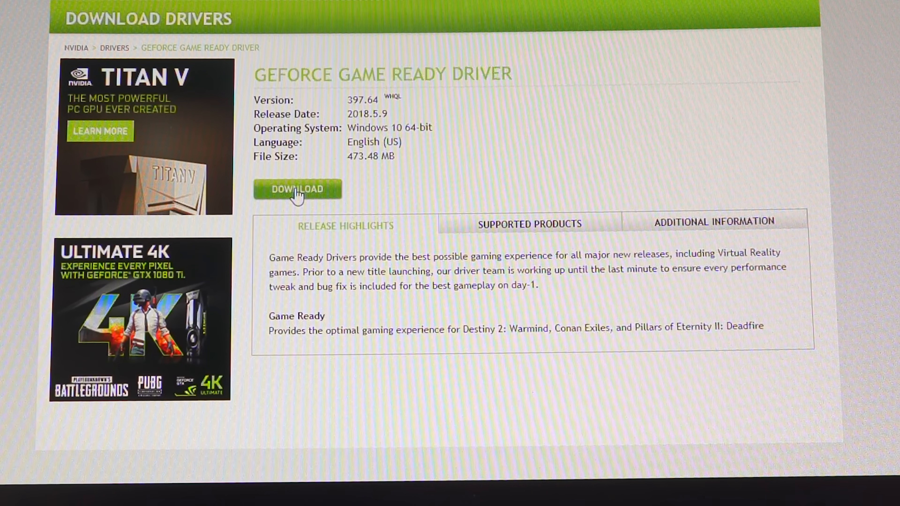
left_click(297, 189)
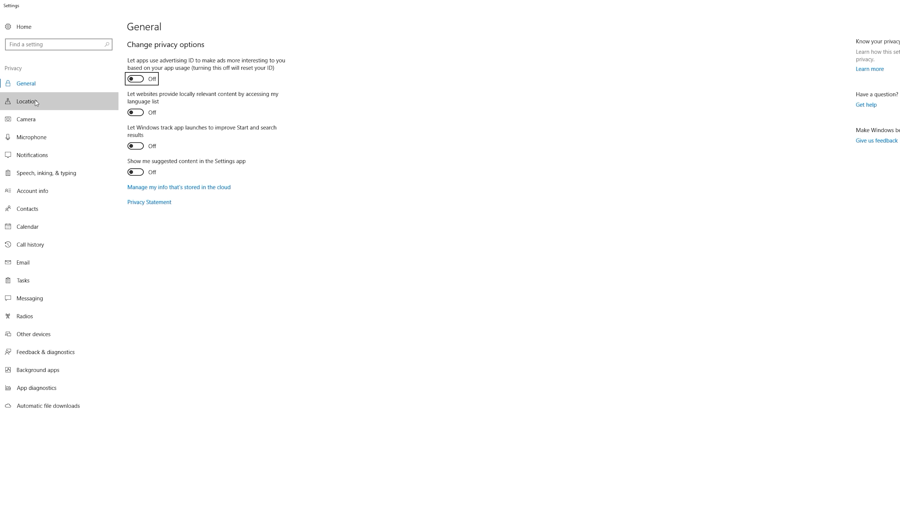
Check Camera and Microphone privacy pages show app access switched off
left_click(25, 119)
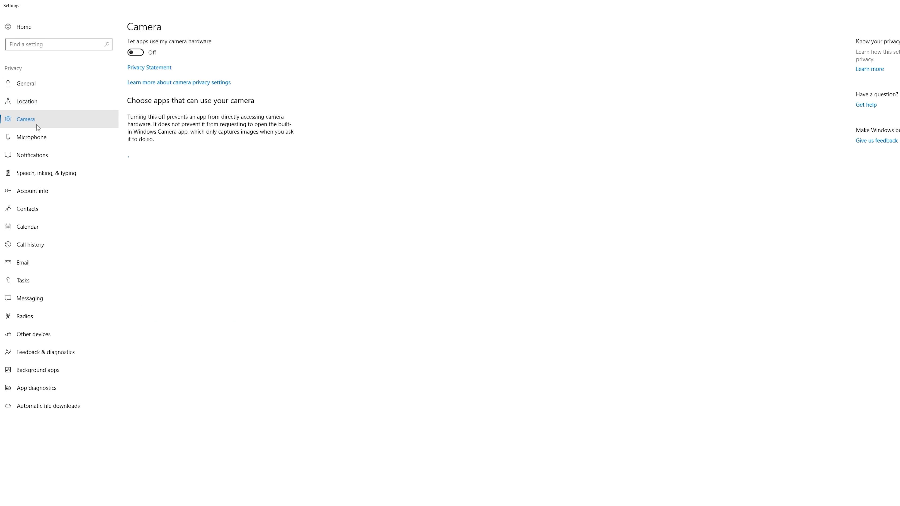
left_click(31, 137)
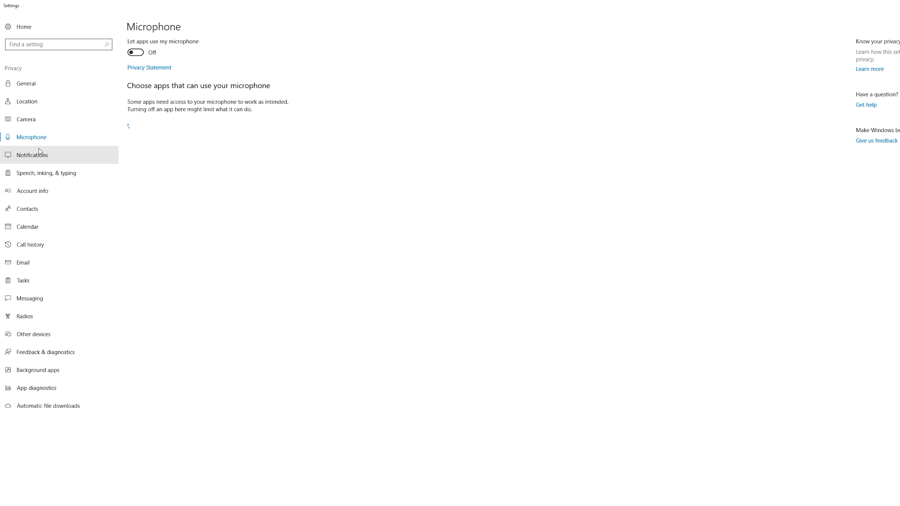